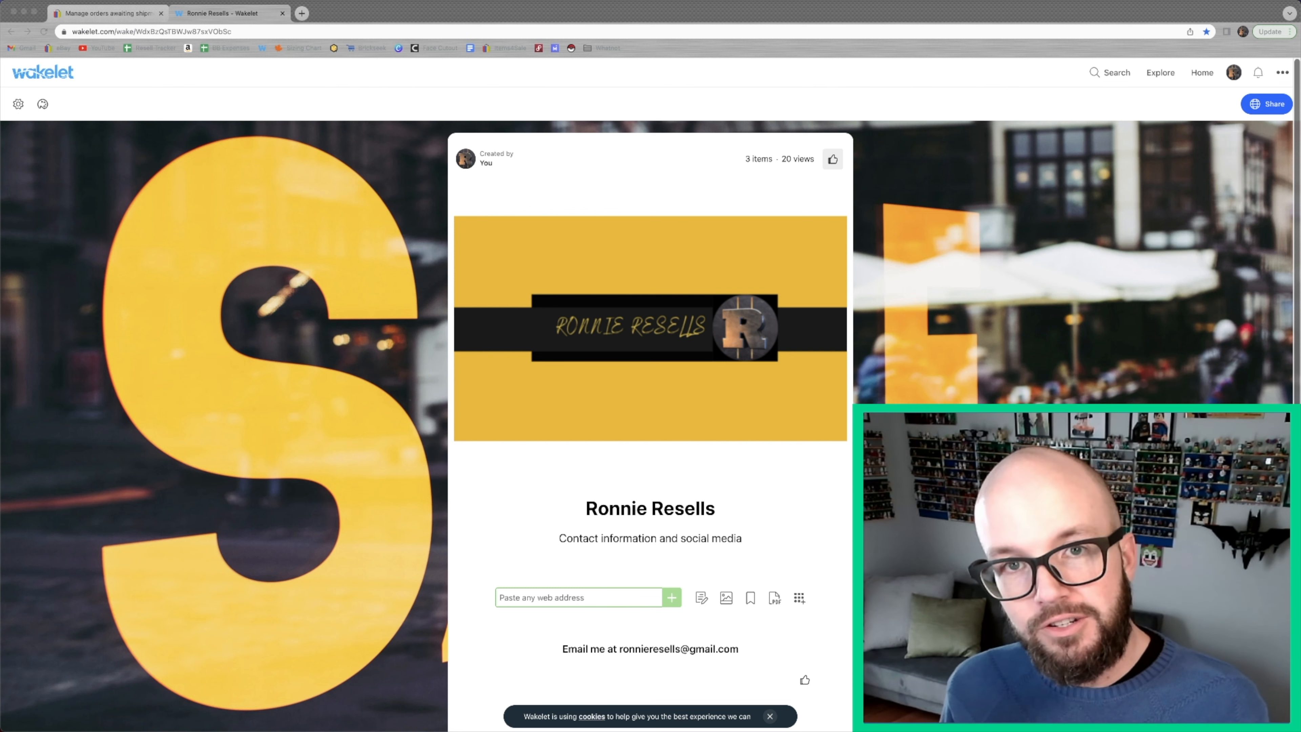
Return to the sold listings to move from the Pepsi CD case toward the Reebok Orlando Magic jersey.
{"action": "left_click", "coordinate": [225, 14]}
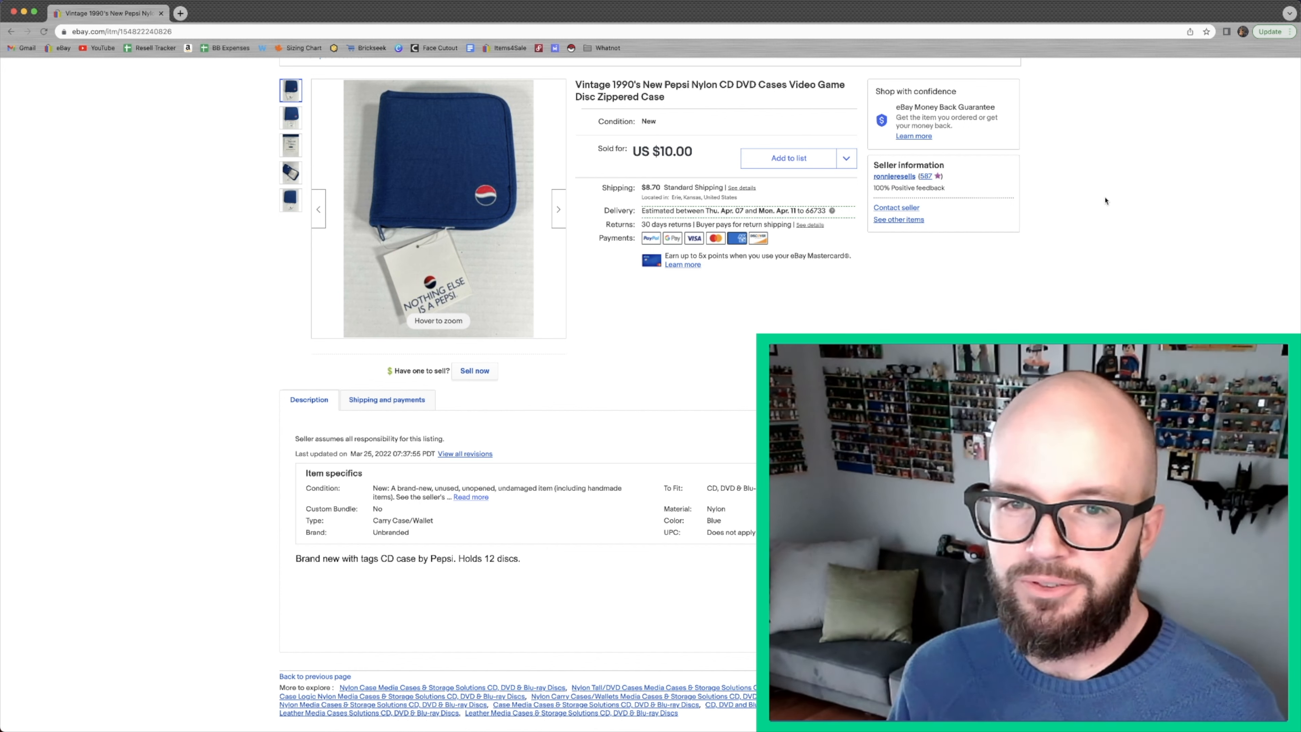
{"action": "mouse_move", "coordinate": [479, 271]}
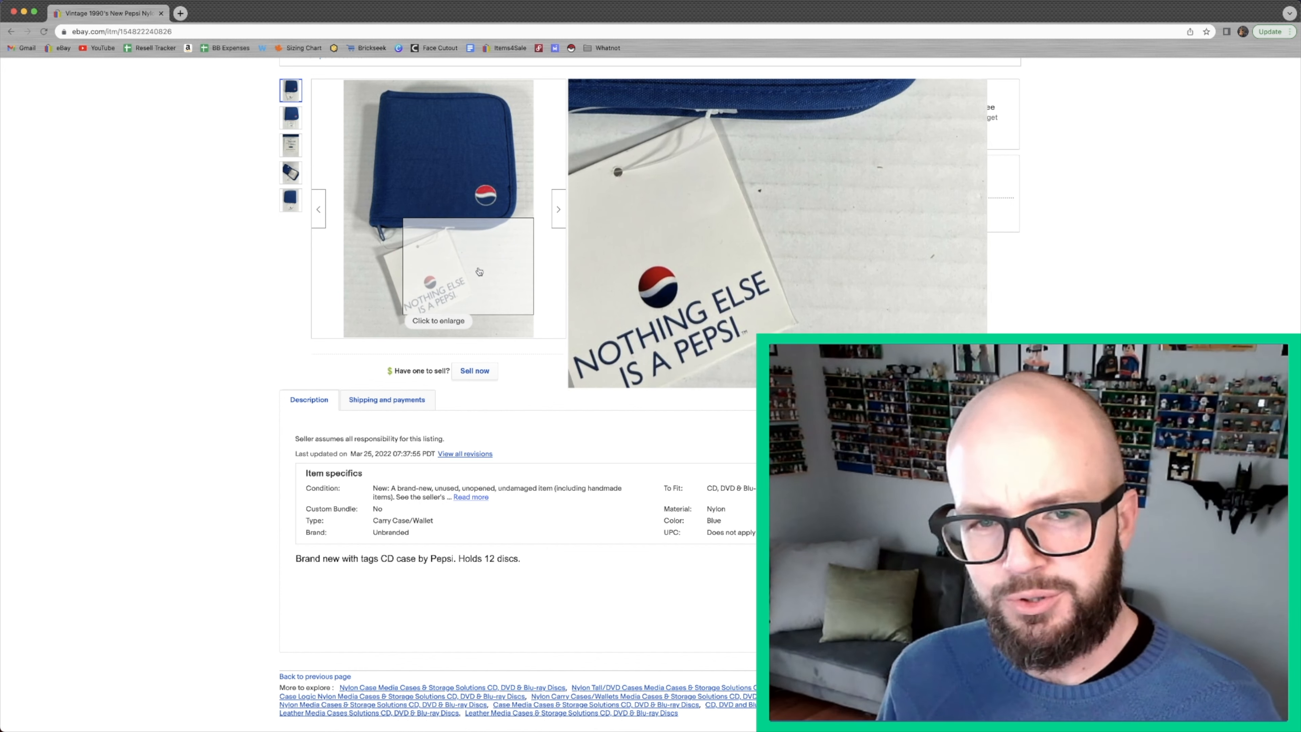
{"action": "mouse_move", "coordinate": [454, 197]}
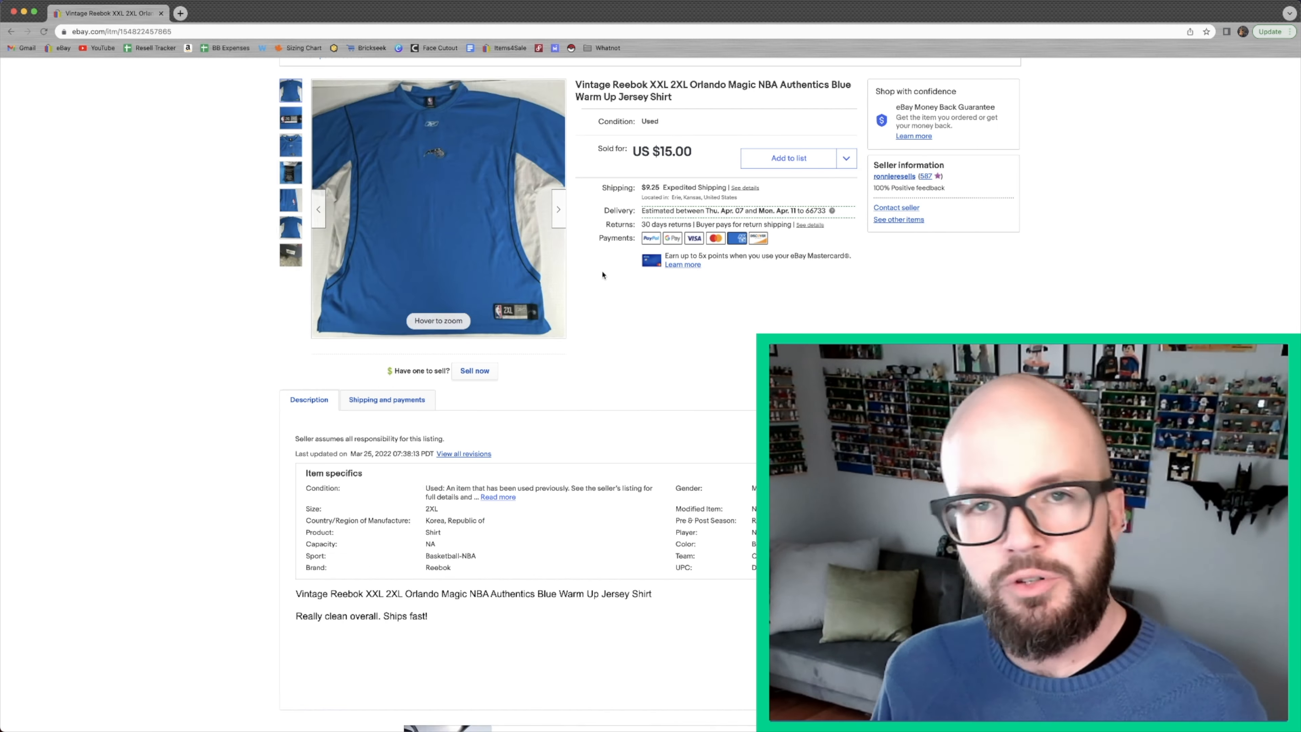
{"action": "mouse_move", "coordinate": [598, 169]}
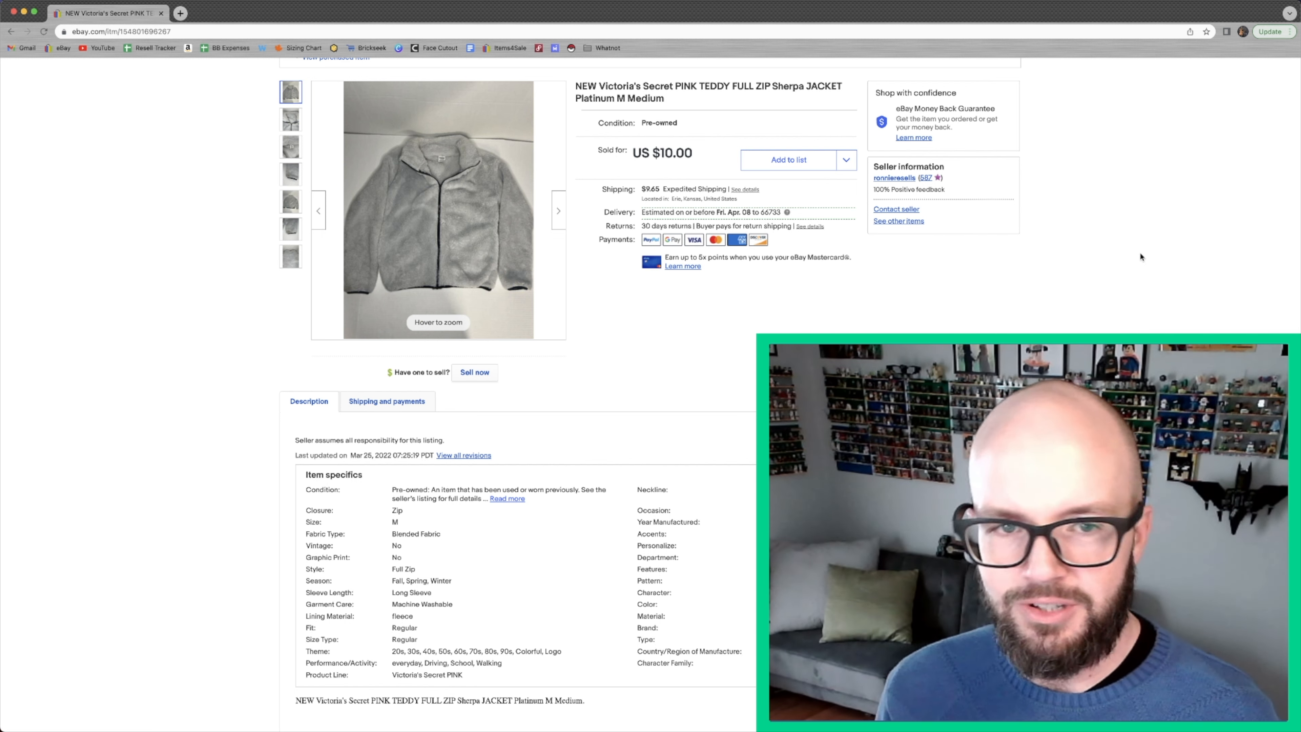
{"action": "mouse_move", "coordinate": [417, 222]}
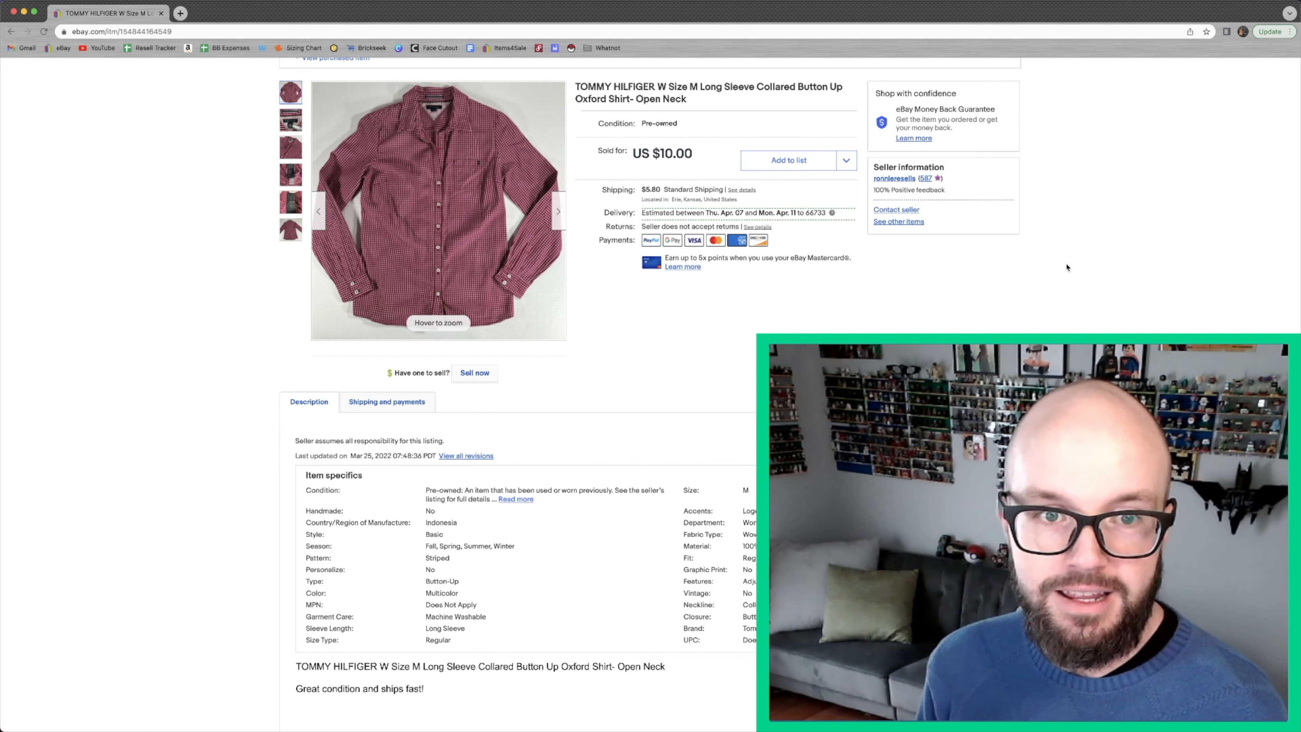
{"action": "mouse_move", "coordinate": [438, 157]}
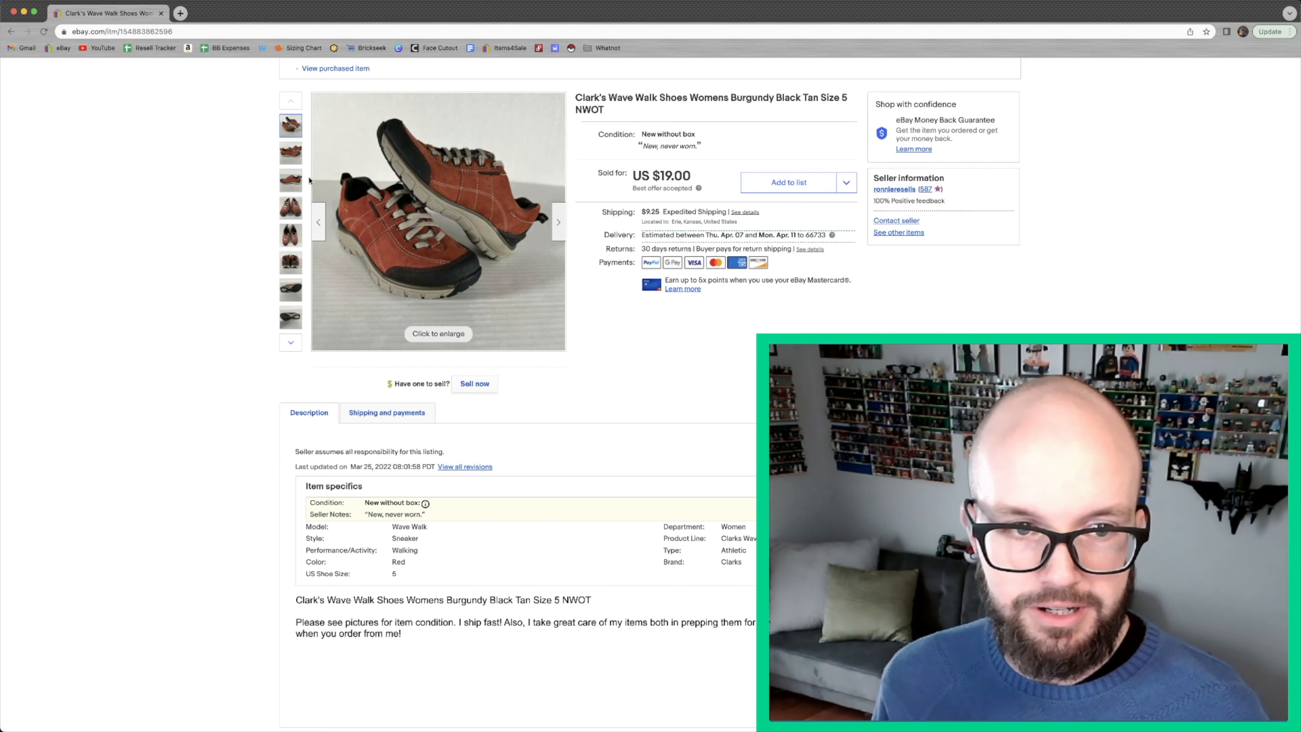
View the sold MERC paintball vest listing's photos, including the size-tag close-up, and its US $7.00 price.
{"action": "left_click", "coordinate": [291, 289]}
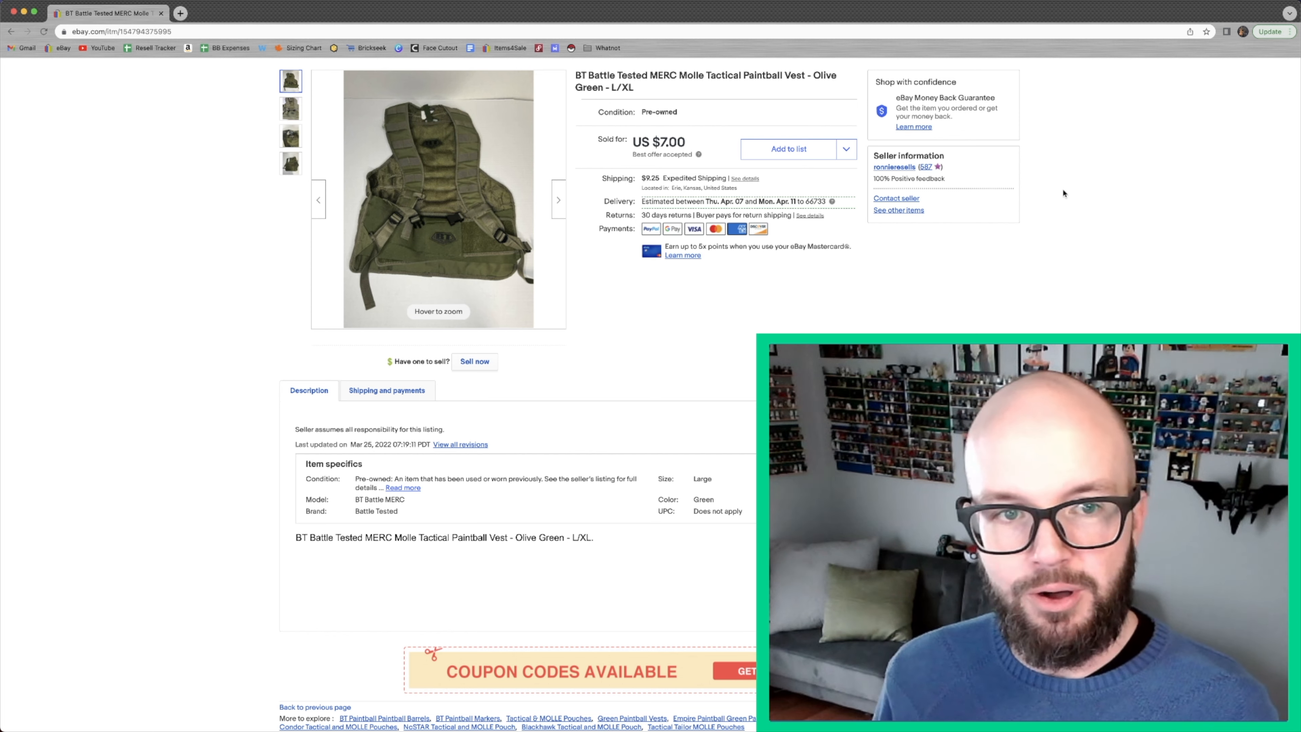
{"action": "left_click", "coordinate": [291, 136]}
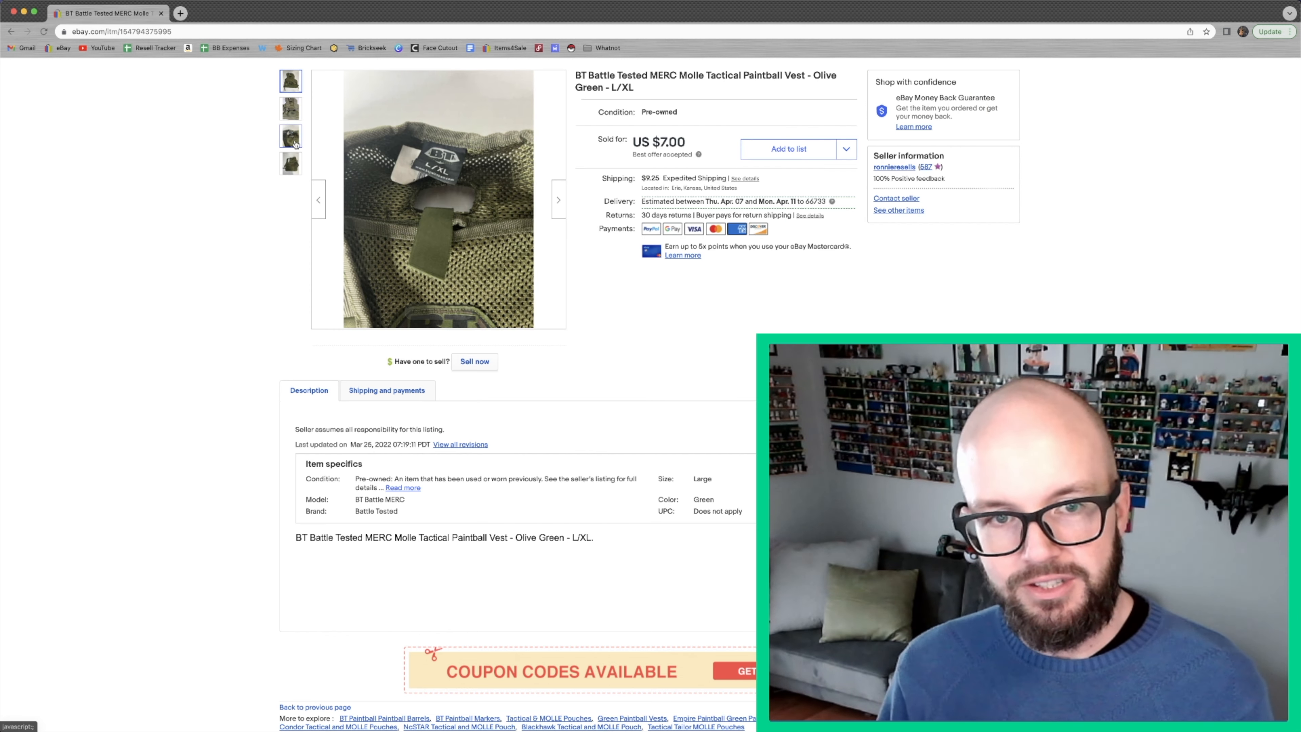
{"action": "left_click", "coordinate": [291, 164]}
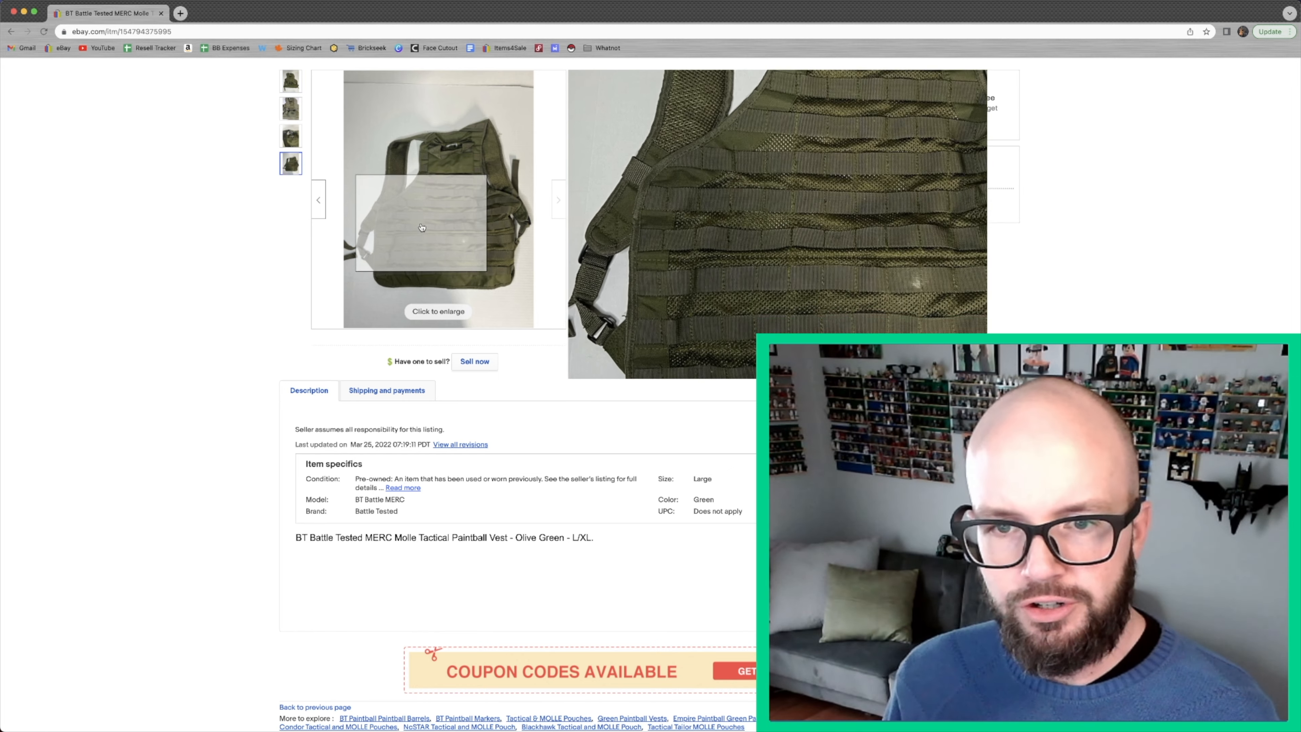
{"action": "mouse_move", "coordinate": [353, 163]}
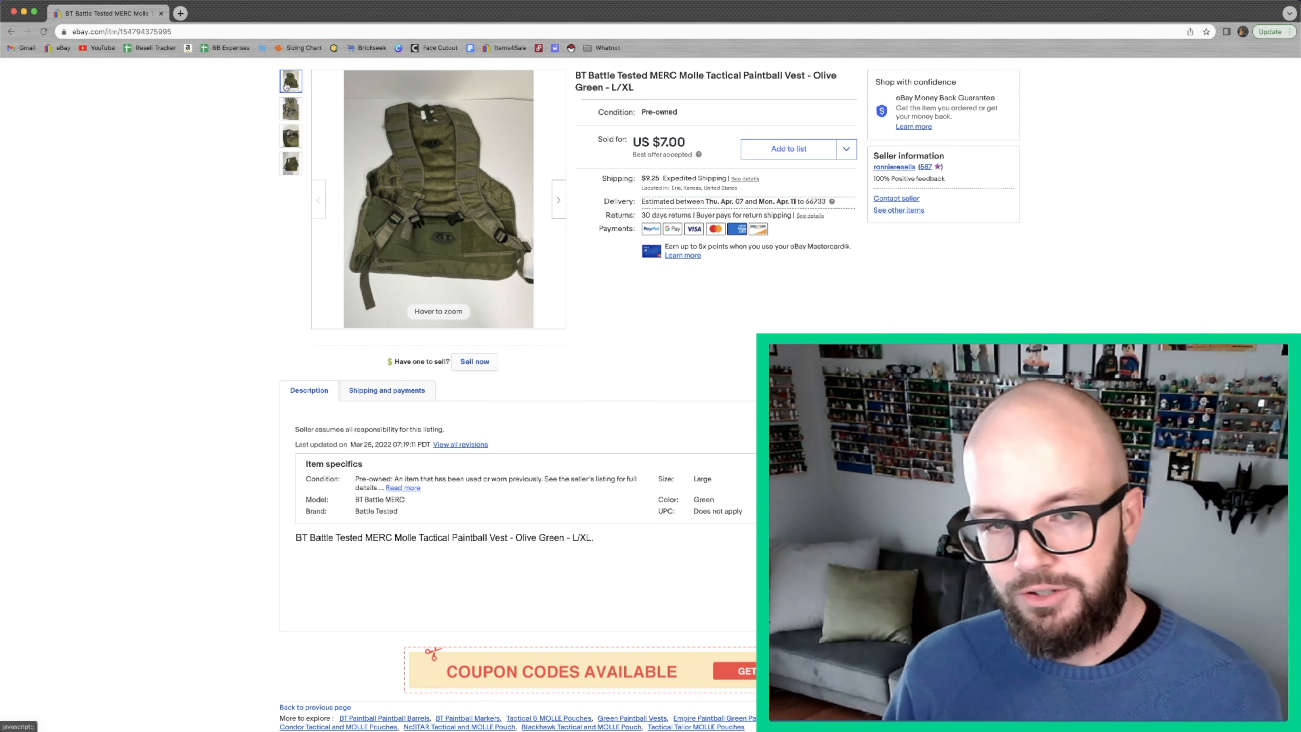
{"action": "left_click", "coordinate": [291, 162]}
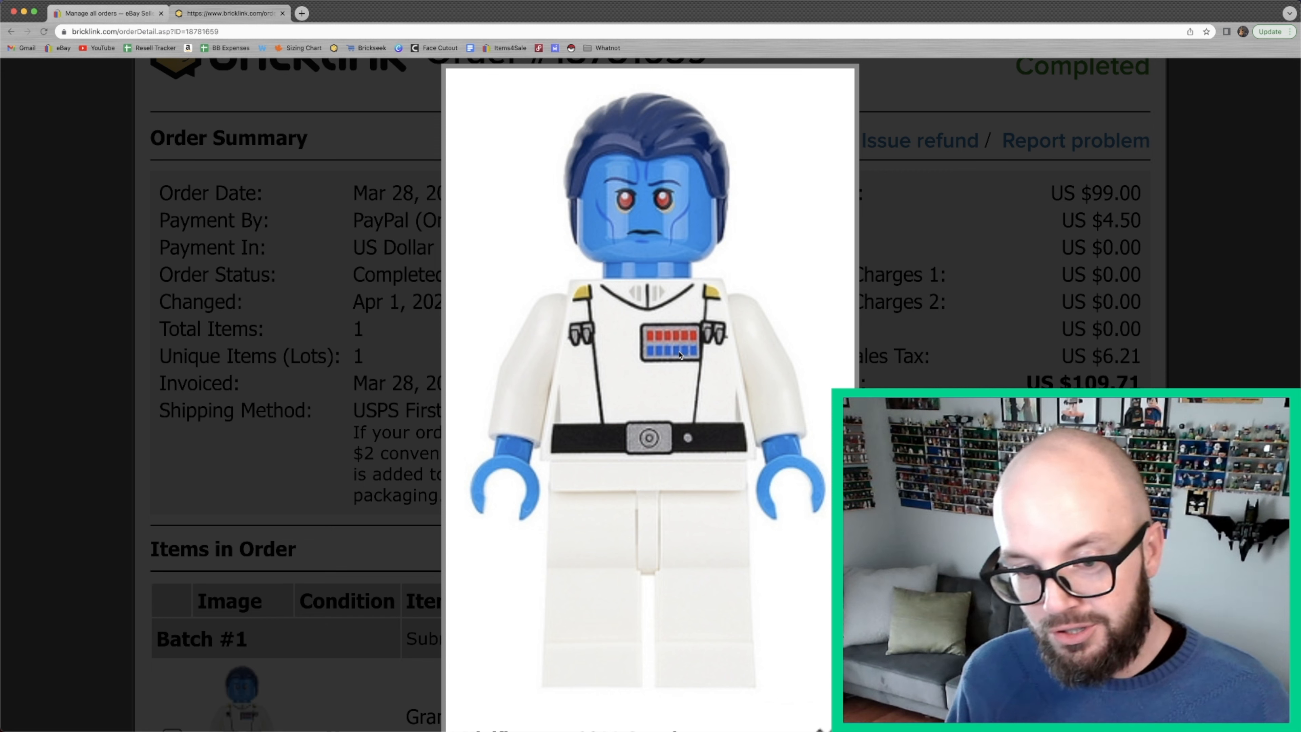
{"action": "mouse_move", "coordinate": [670, 533]}
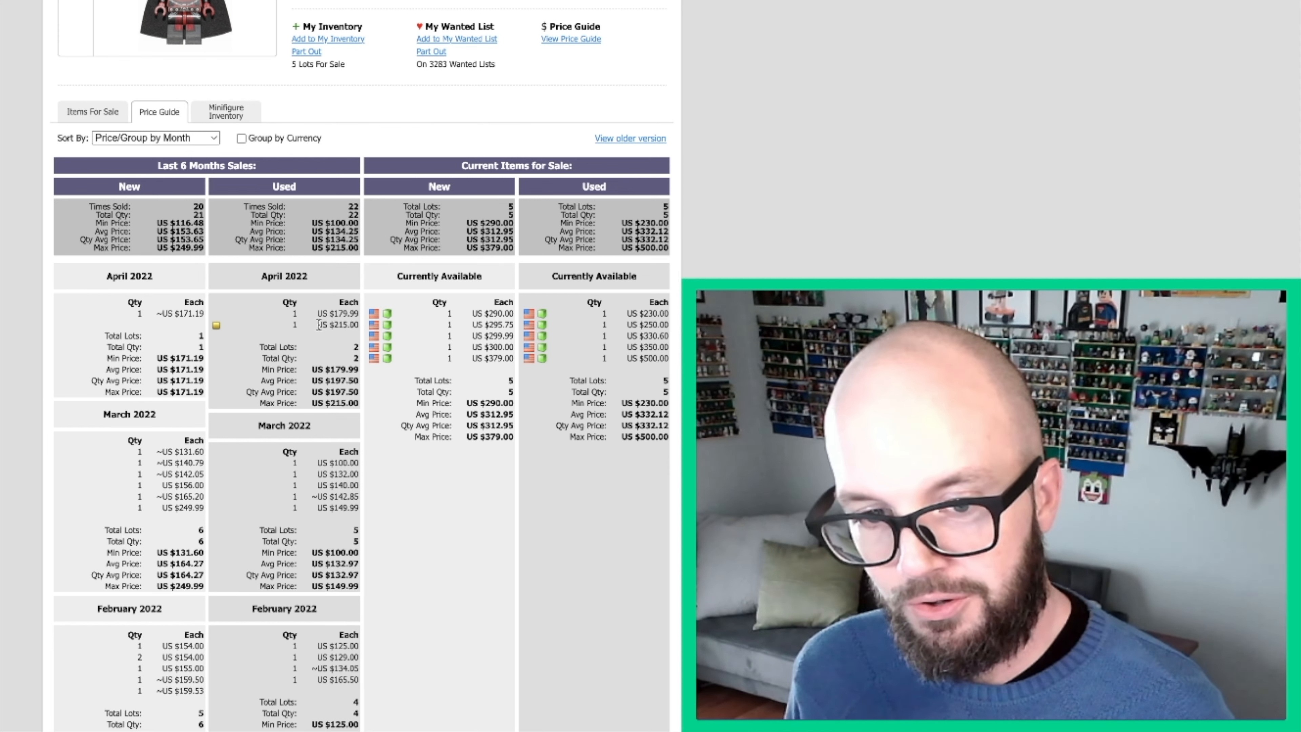
Scroll through the Price Guide showing the last six months of new and used sales.
{"action": "scroll", "scroll_direction": "down", "scroll_amount": 3}
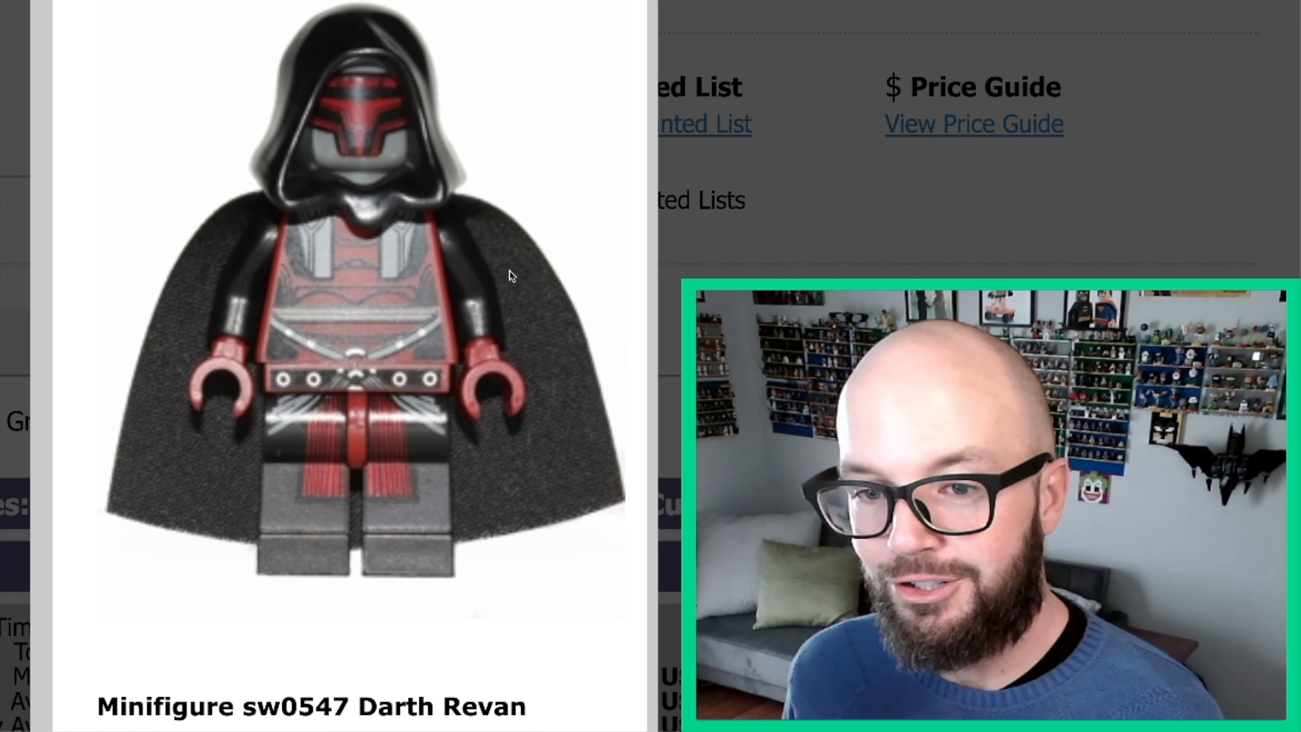
{"action": "mouse_move", "coordinate": [528, 177]}
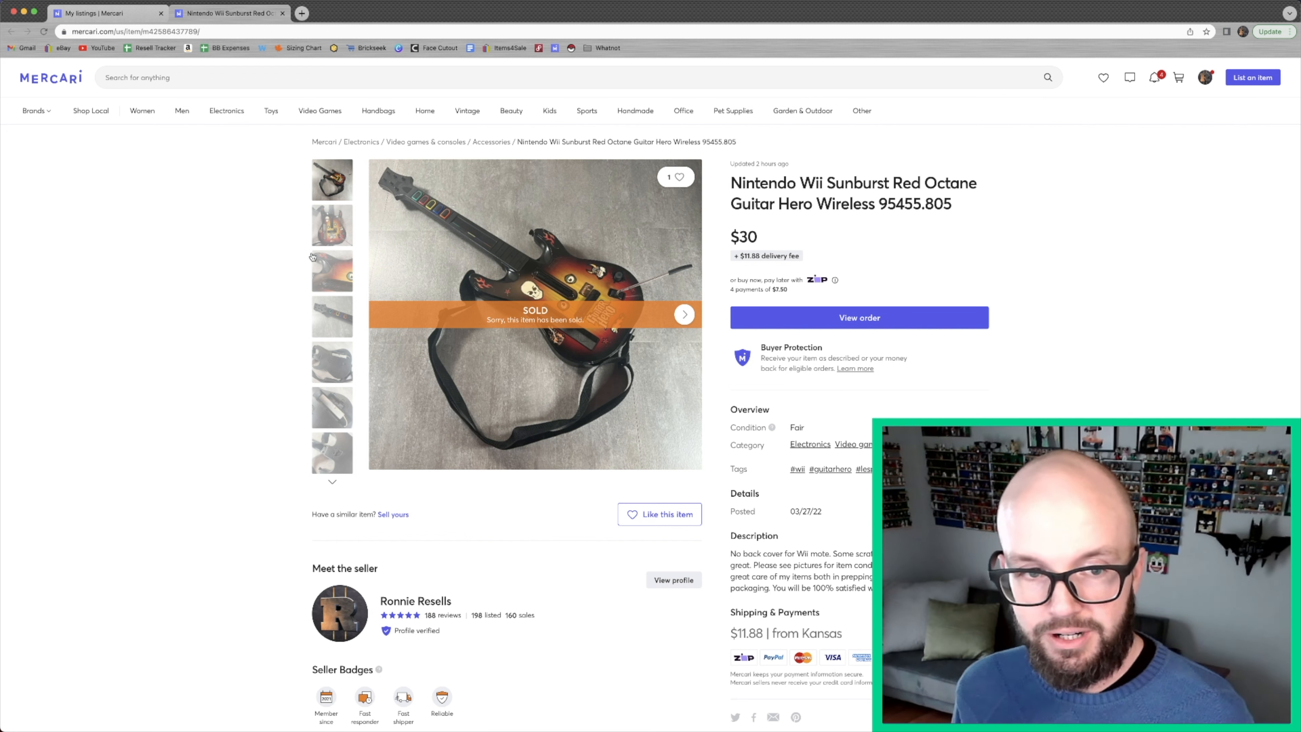
Show the fifth gallery photo, the back of the Sunburst Red Octane Guitar Hero guitar.
{"action": "left_click", "coordinate": [684, 314]}
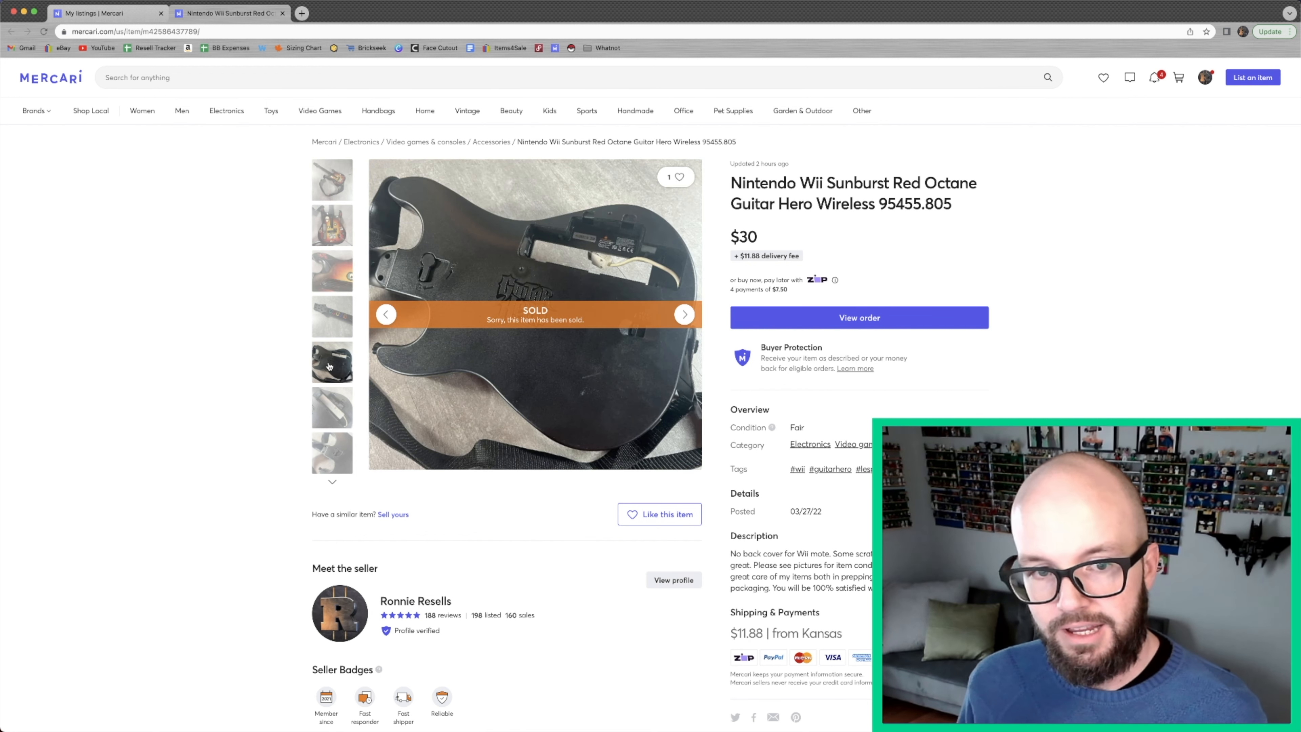
{"action": "mouse_move", "coordinate": [429, 276]}
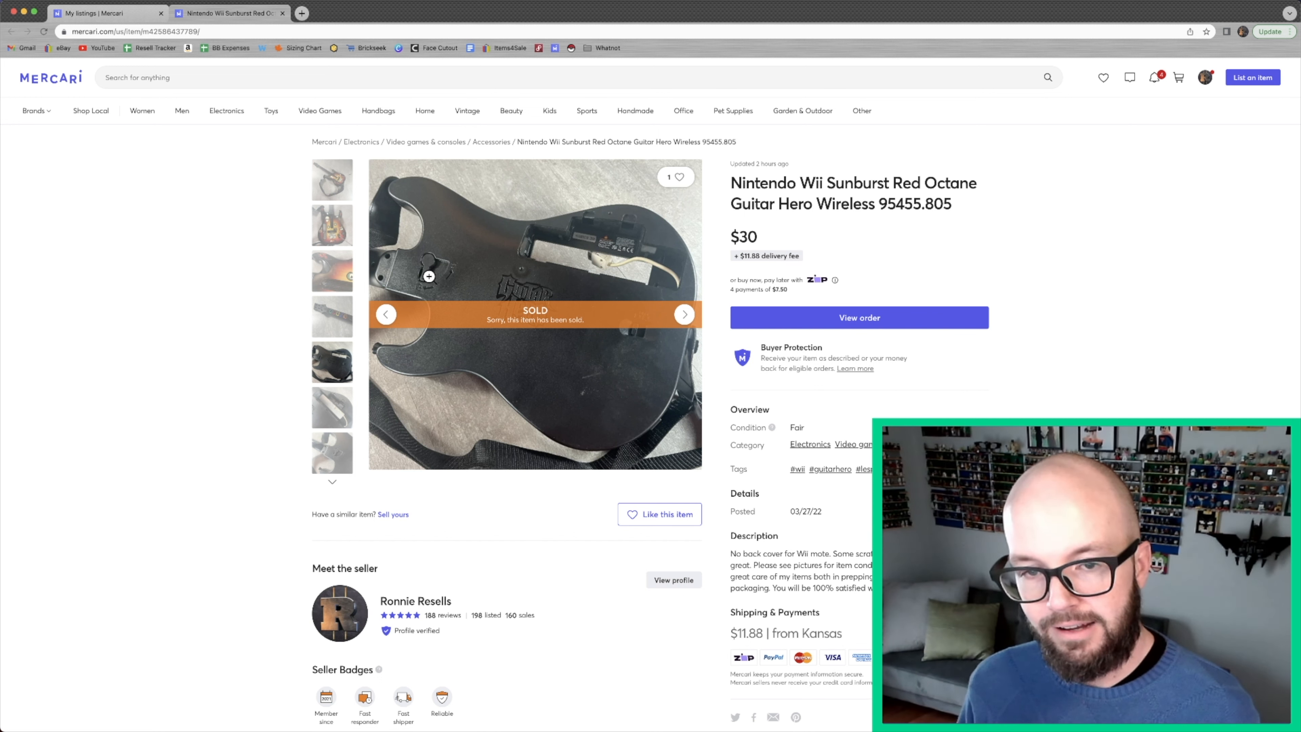